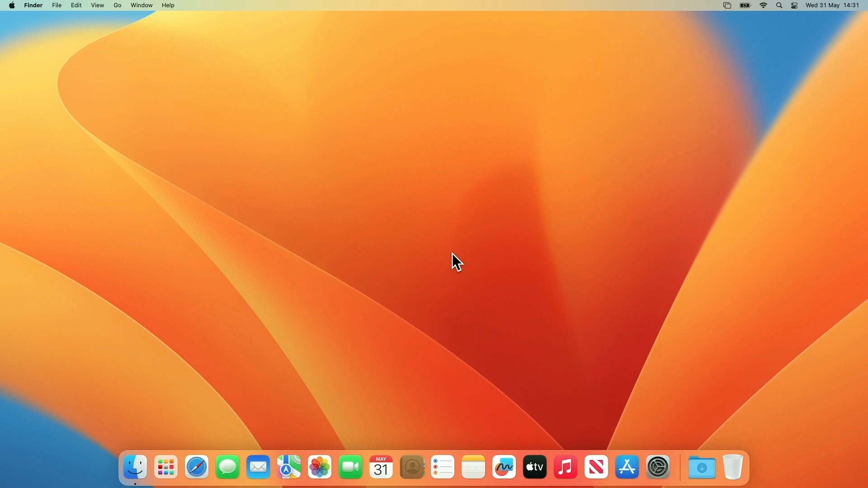
{"action": "mouse_move", "coordinate": [657, 467]}
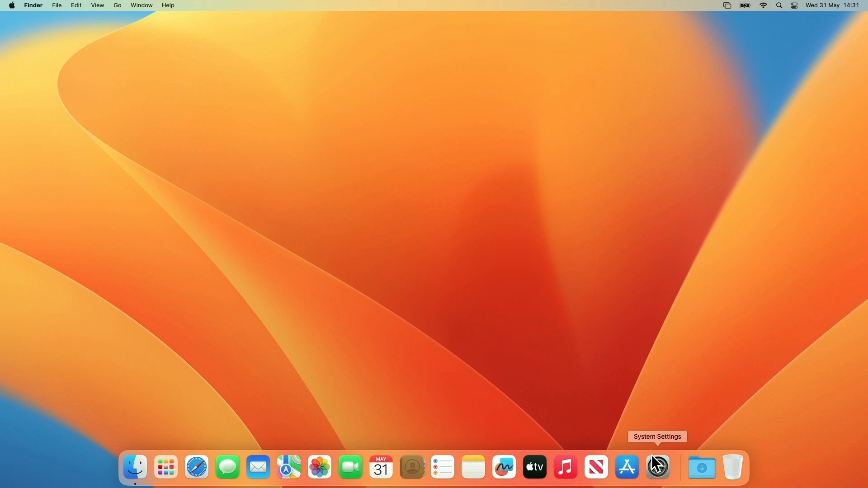
Step: Launch System Settings from the Dock, landing on the Appearance page
{"action": "left_click", "coordinate": [657, 467]}
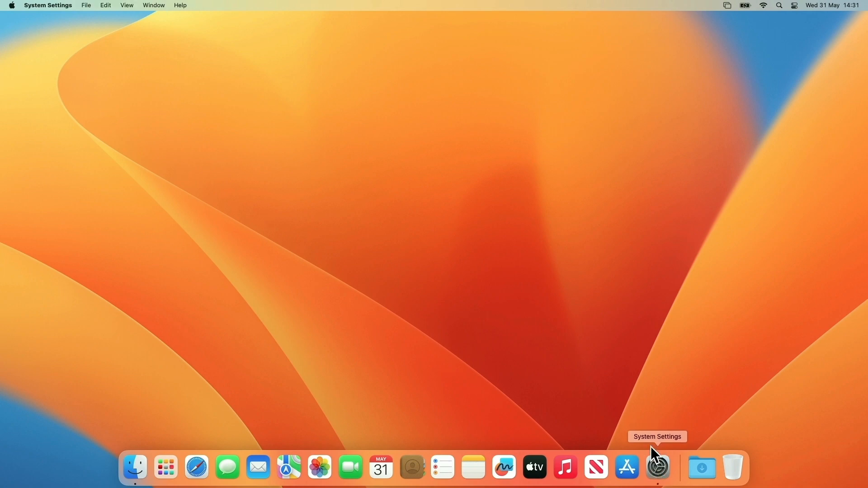
{"action": "left_click", "coordinate": [656, 467]}
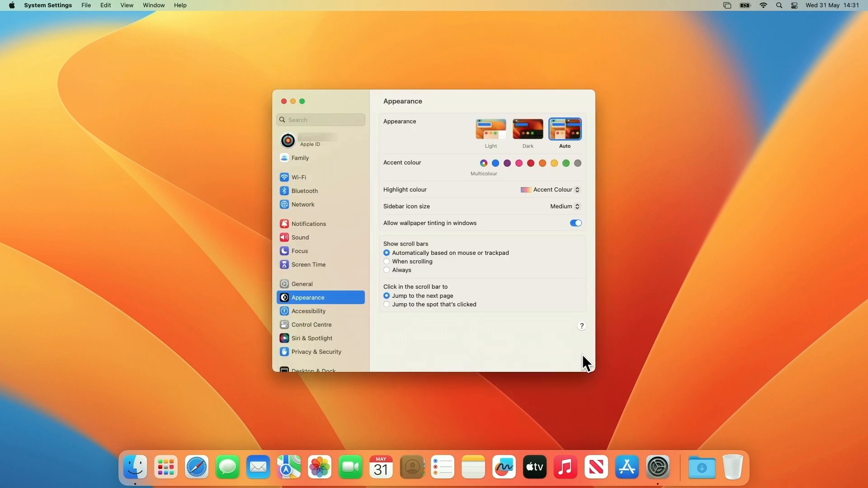
{"action": "mouse_move", "coordinate": [360, 343]}
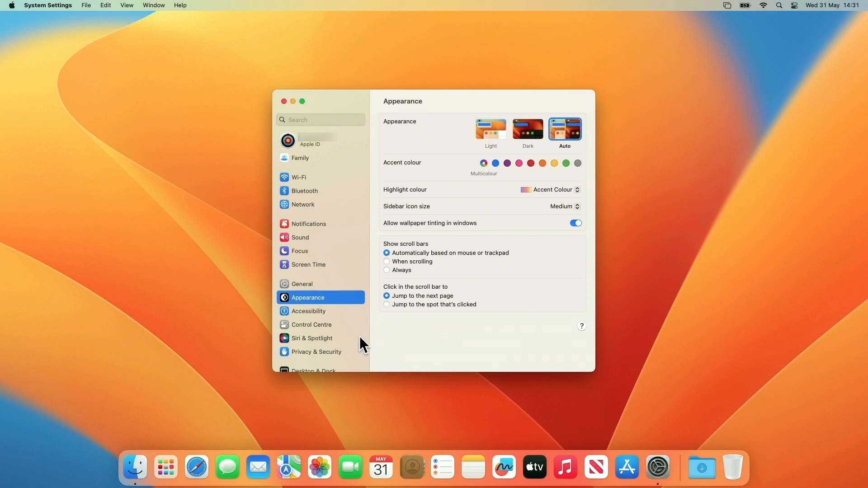
{"action": "scroll", "scroll_direction": "down", "scroll_amount": 3}
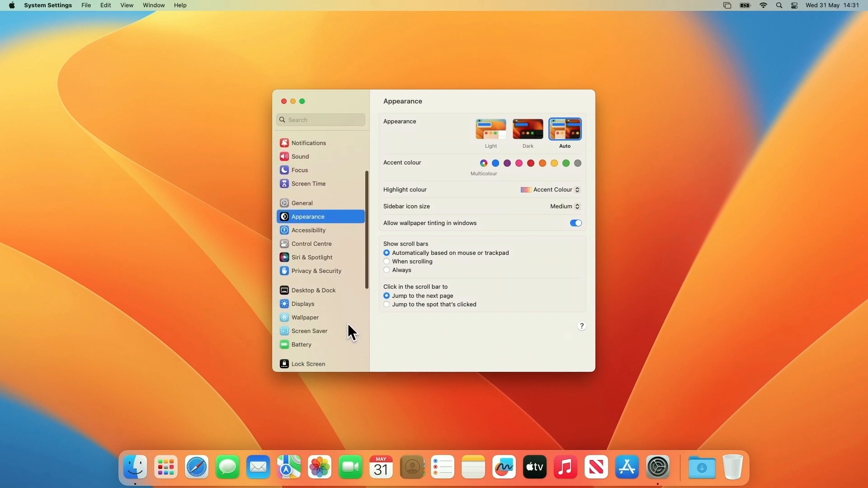
{"action": "mouse_move", "coordinate": [337, 283]}
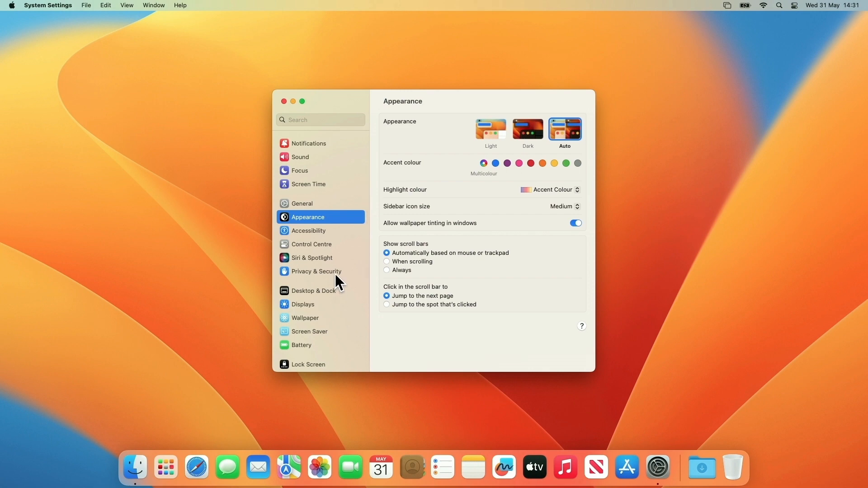
Step: Show Privacy & Security down to the Security section with FileVault reported on
{"action": "left_click", "coordinate": [315, 271]}
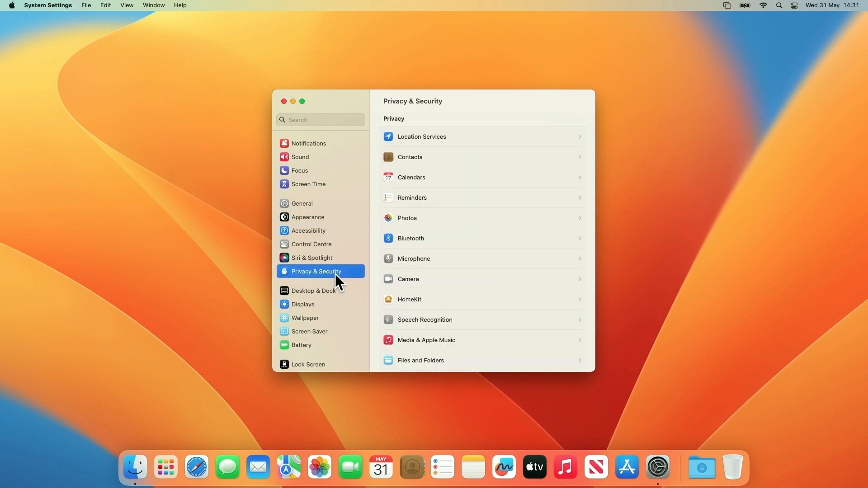
{"action": "scroll", "scroll_direction": "down", "scroll_amount": 3}
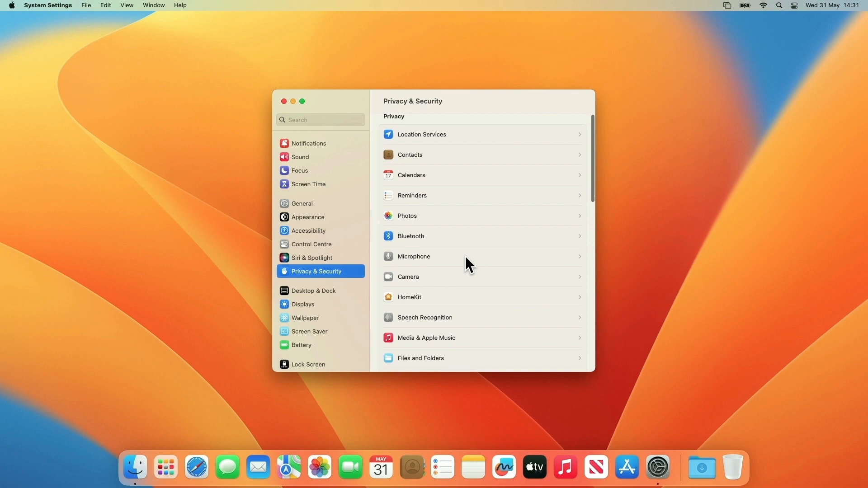
{"action": "scroll", "scroll_direction": "down", "scroll_amount": 3}
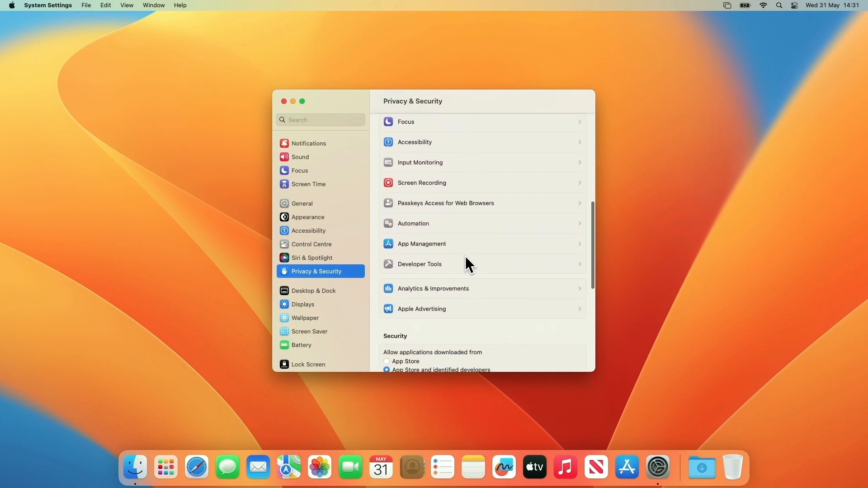
{"action": "scroll", "scroll_direction": "down", "scroll_amount": 3}
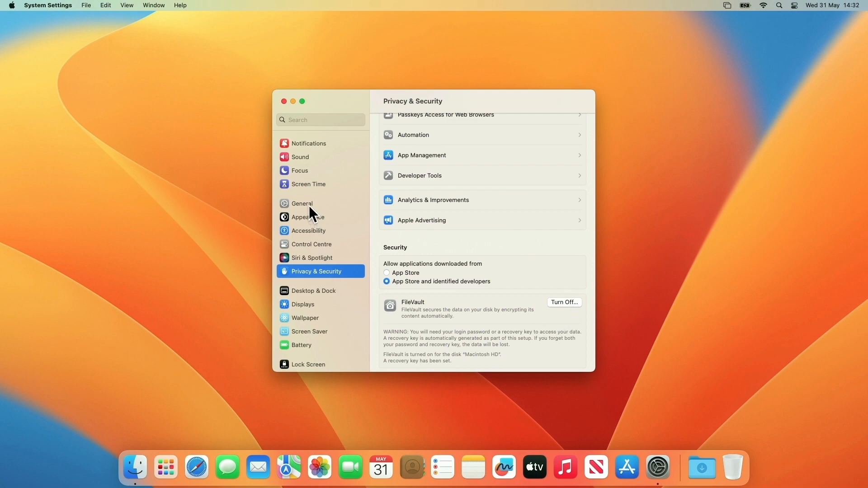
Step: Go to General > Transfer or Reset, showing Migration Assistant and erase options
{"action": "left_click", "coordinate": [302, 203]}
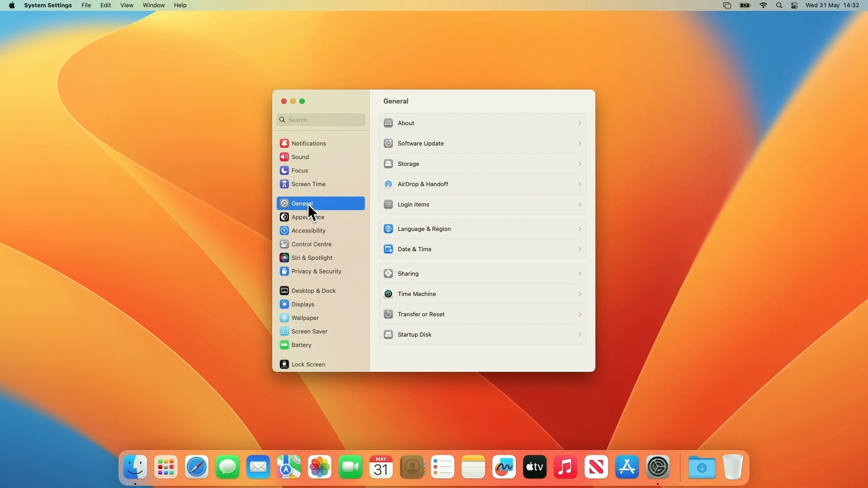
{"action": "mouse_move", "coordinate": [478, 316]}
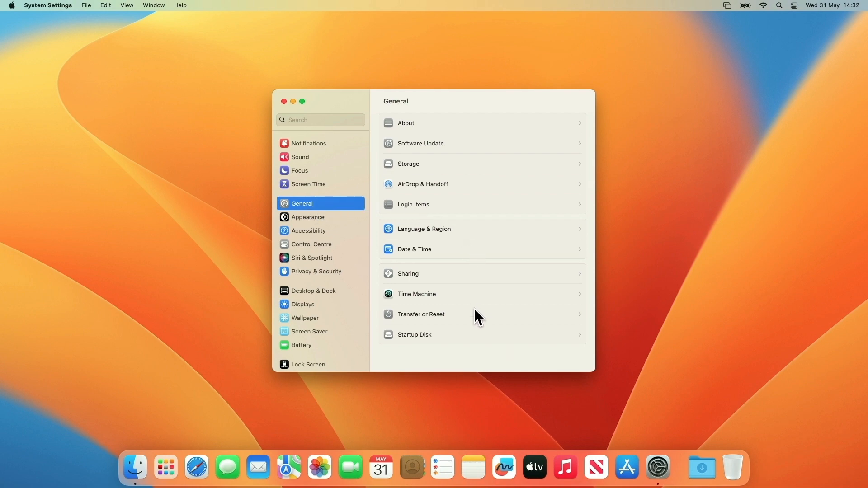
{"action": "left_click", "coordinate": [420, 314]}
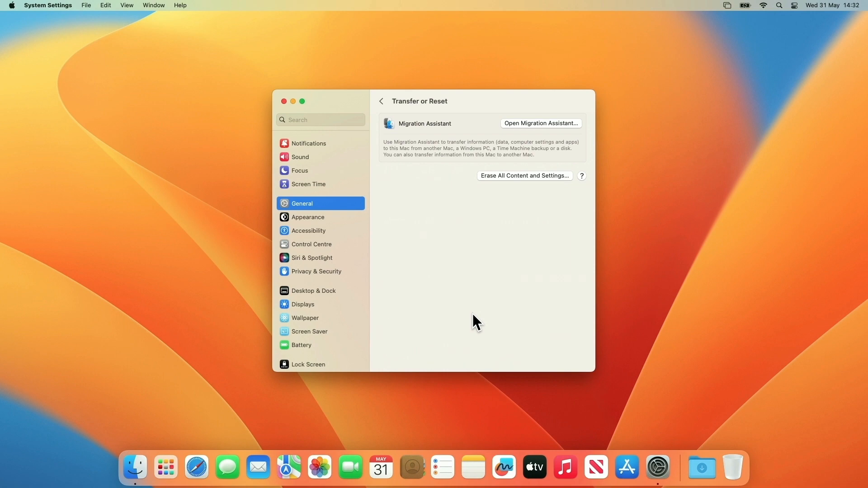
{"action": "mouse_move", "coordinate": [538, 184]}
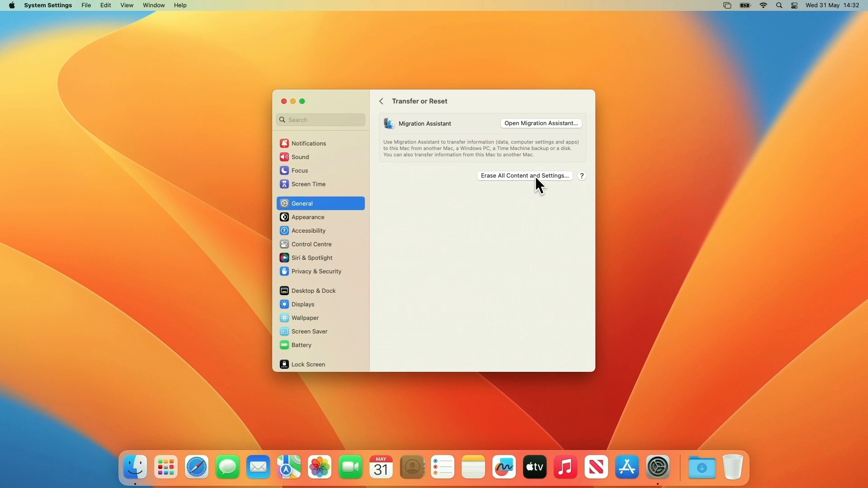
Step: Start Erase All Content and Settings and unlock Erase Assistant with the admin password
{"action": "left_click", "coordinate": [524, 175]}
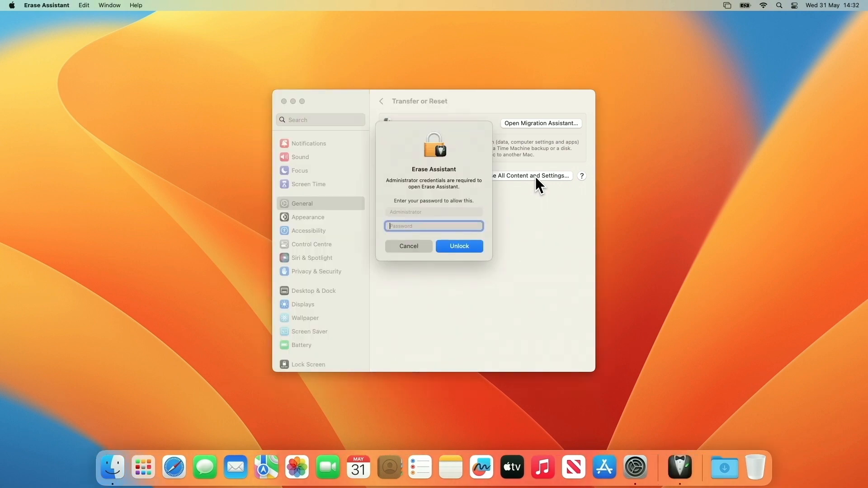
{"action": "mouse_move", "coordinate": [515, 232]}
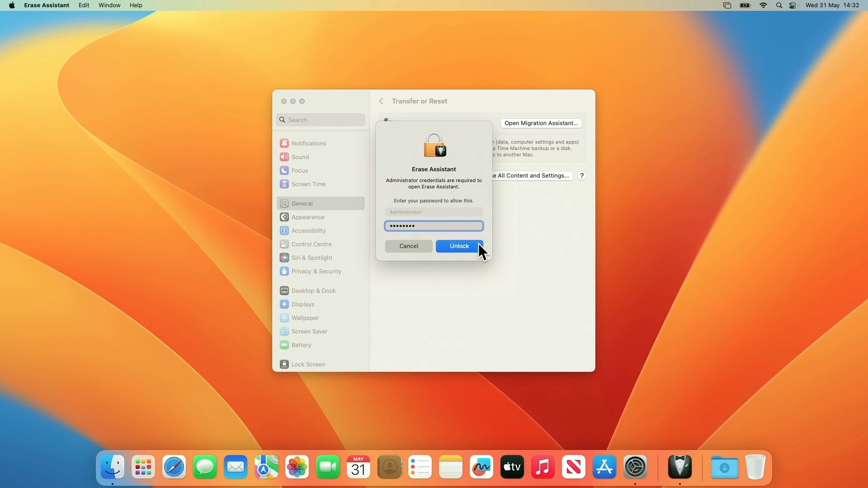
{"action": "left_click", "coordinate": [457, 246]}
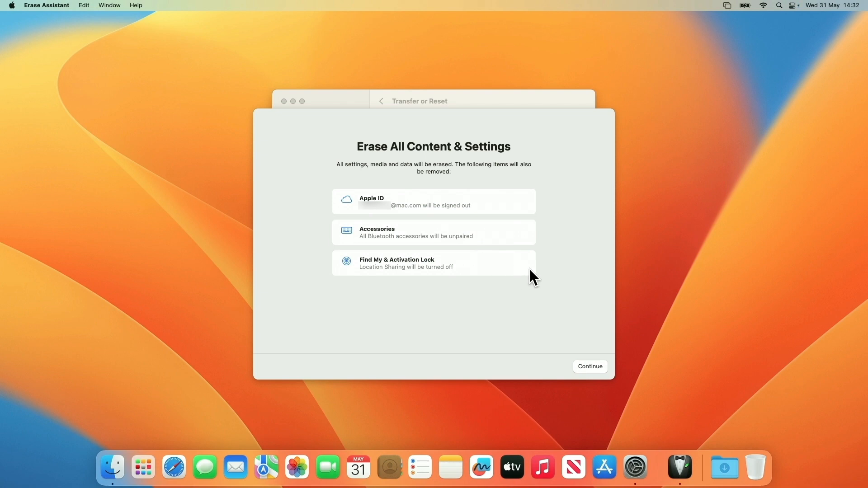
{"action": "mouse_move", "coordinate": [555, 265]}
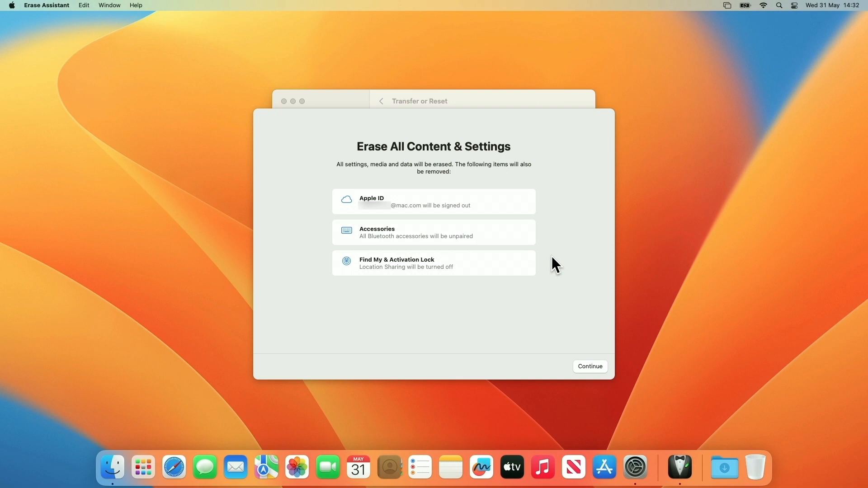
{"action": "mouse_move", "coordinate": [603, 357]}
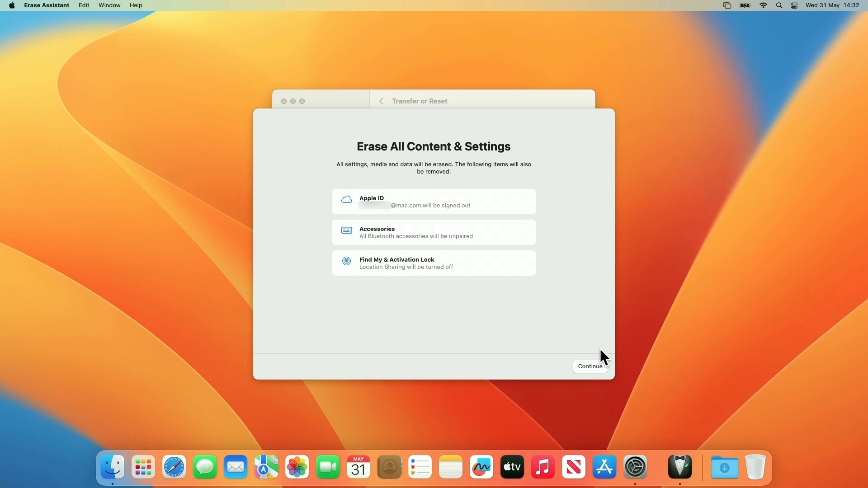
Step: Sign out of the Apple ID with its password and continue to the Find My step
{"action": "left_click", "coordinate": [589, 366]}
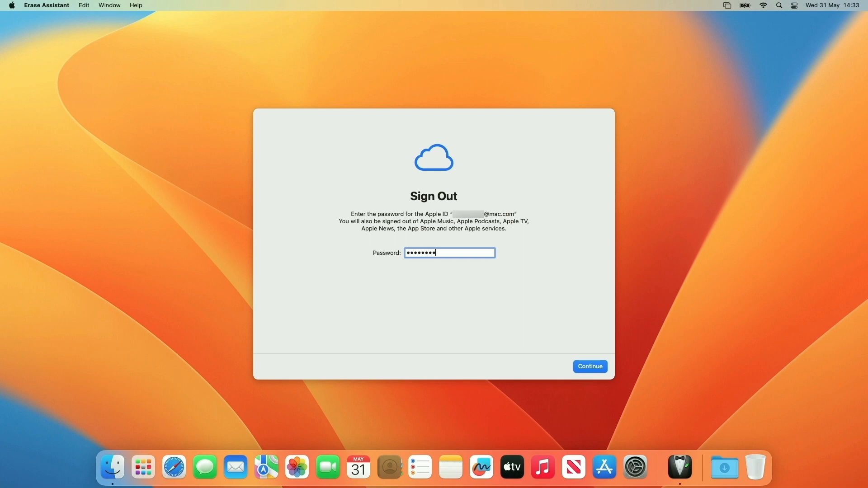
{"action": "type", "text": "••"}
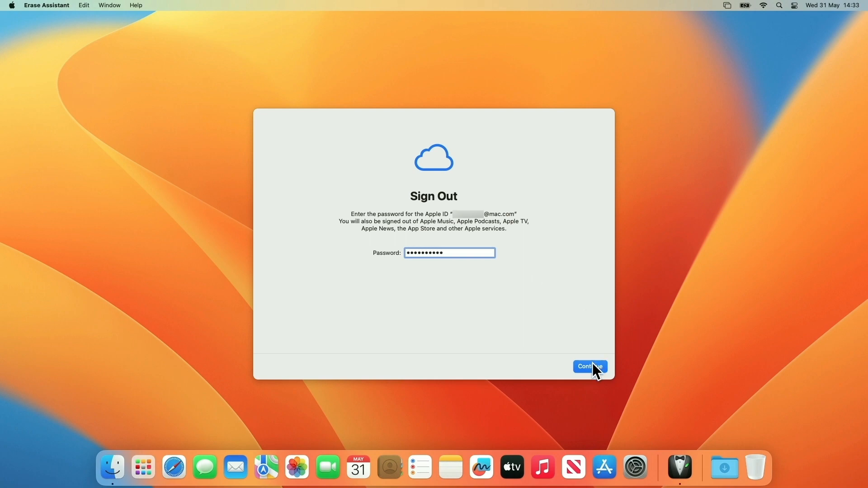
{"action": "left_click", "coordinate": [590, 366]}
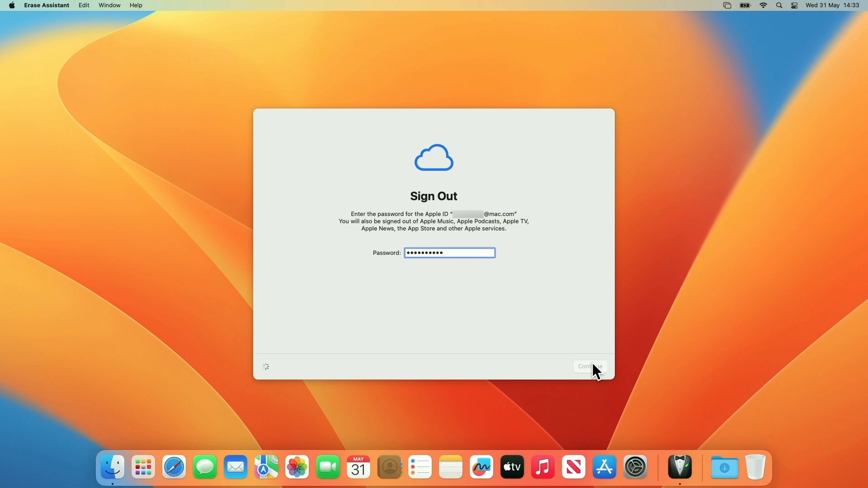
{"action": "left_click", "coordinate": [589, 367]}
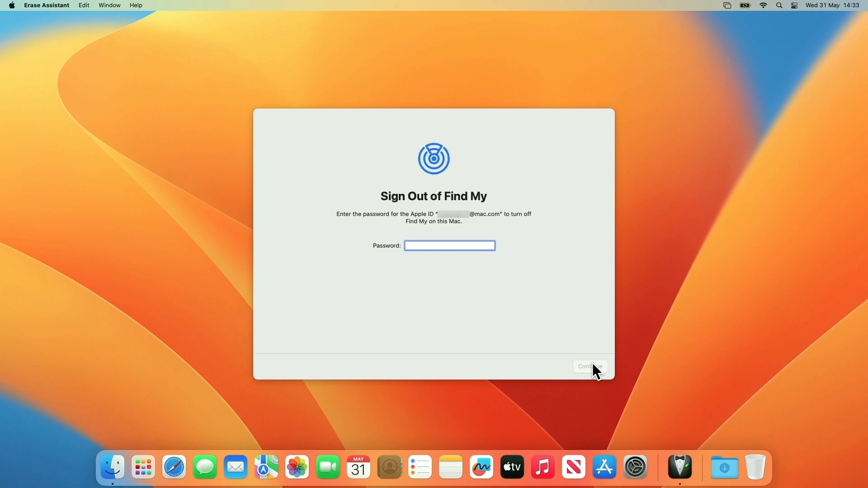
Step: Enter the password to sign out of Find My and continue
{"action": "type", "text": "password"}
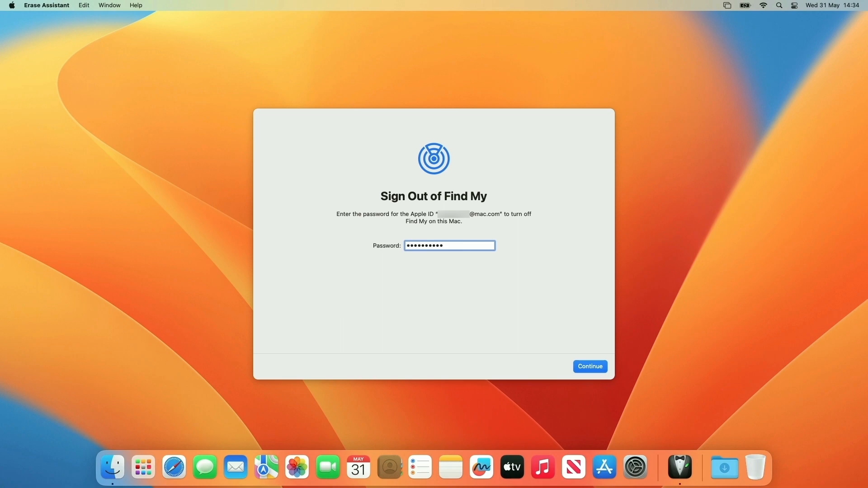
{"action": "left_click", "coordinate": [589, 367]}
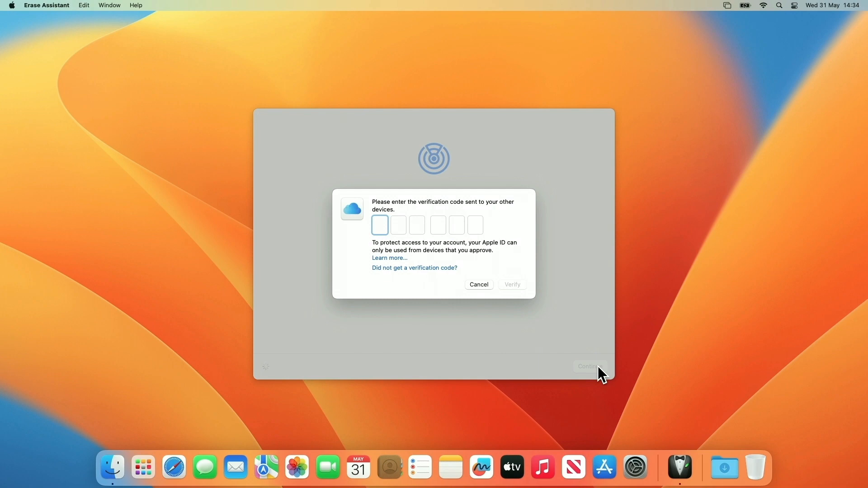
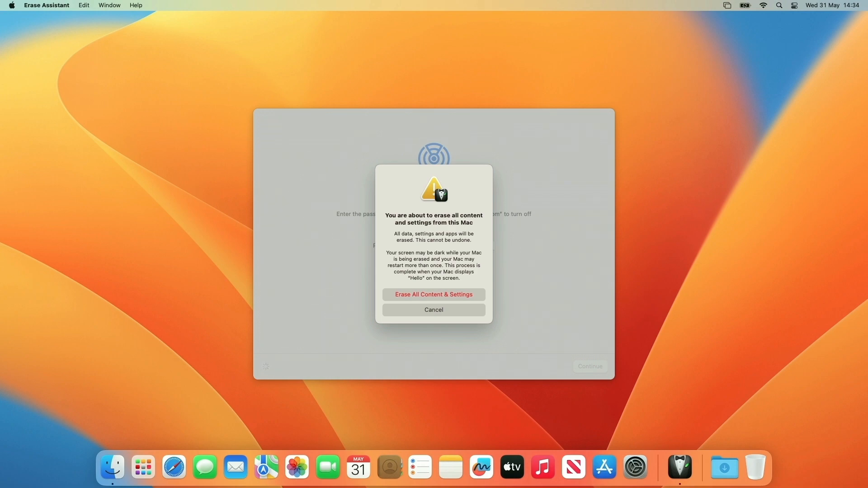
Step: Enter the verification code and confirm Erase All Content & Settings in the warning
{"action": "mouse_move", "coordinate": [537, 369]}
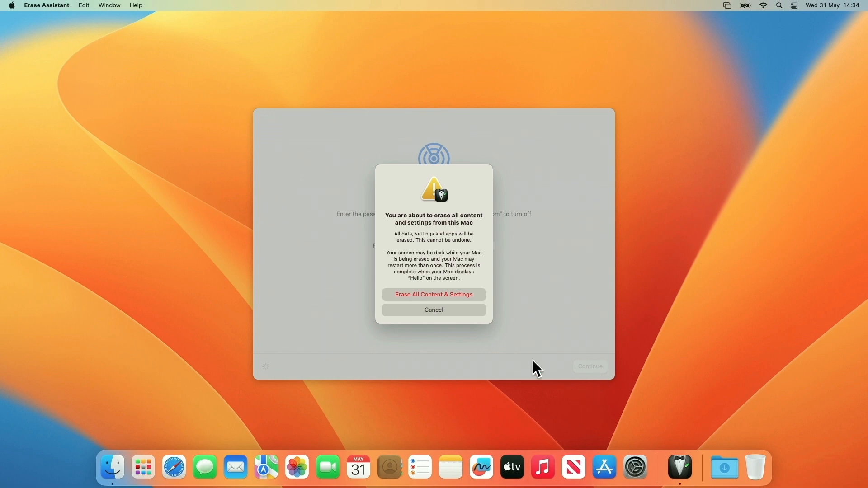
{"action": "mouse_move", "coordinate": [470, 302]}
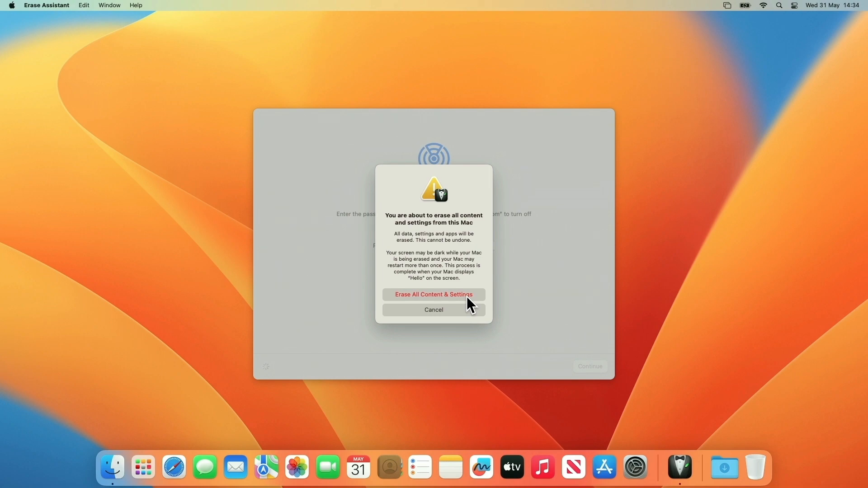
{"action": "left_click", "coordinate": [433, 309]}
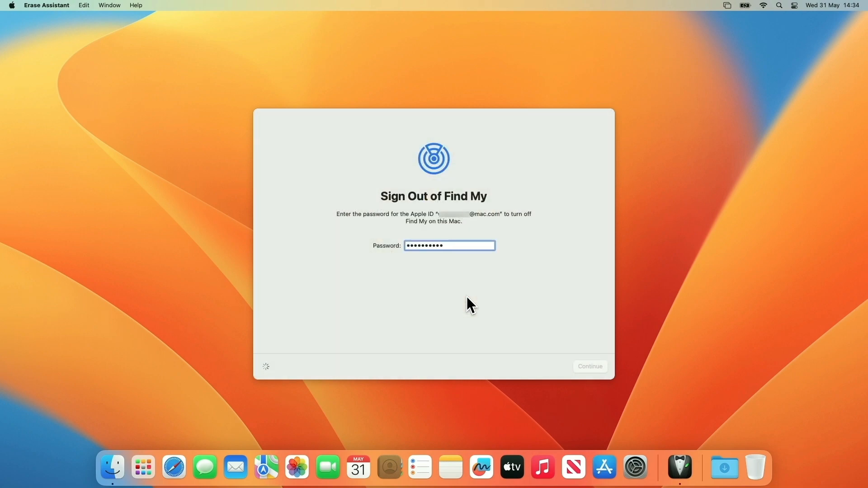